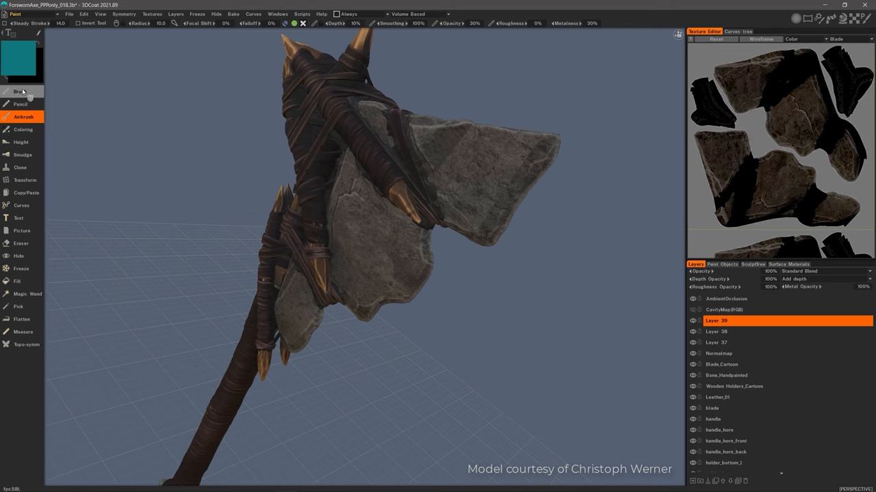
pyautogui.moveTo(305, 289)
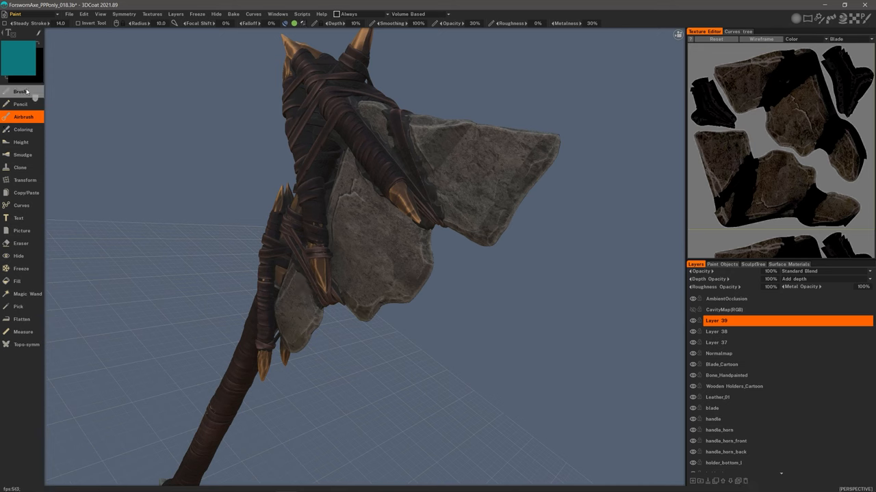
# Brush a teal patch across the upper face of the stone axe blade
pyautogui.click(20, 91)
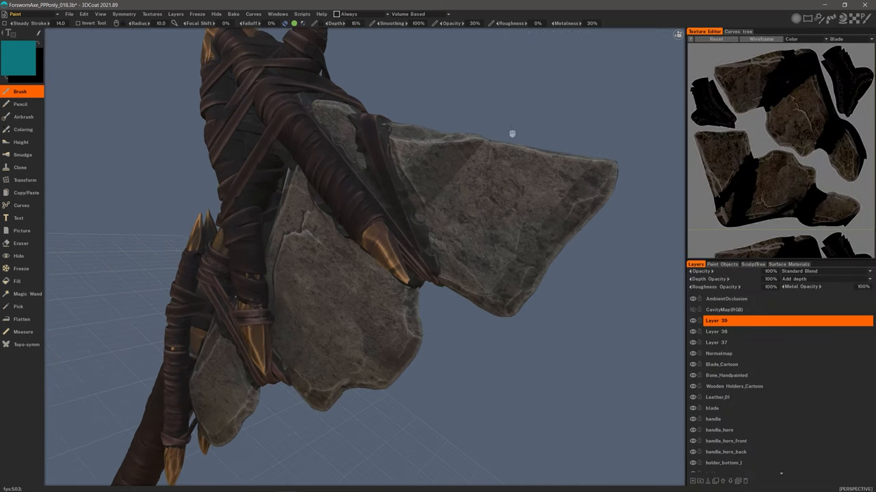
pyautogui.click(506, 209)
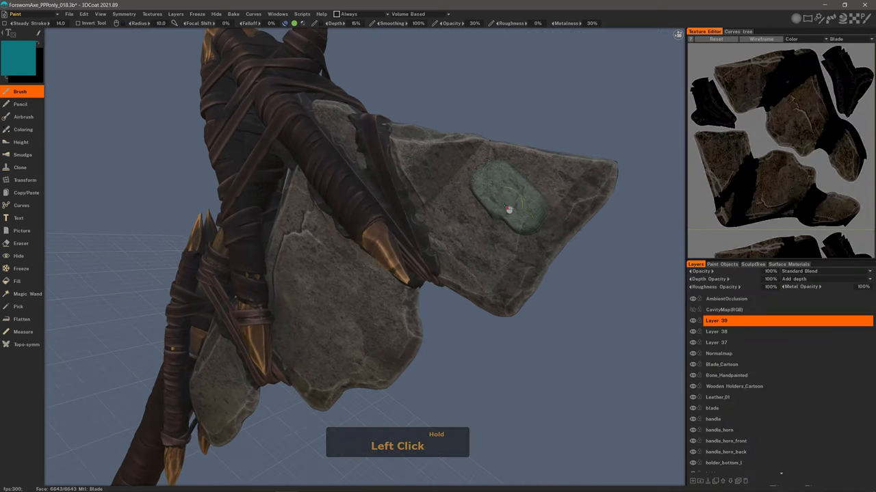
pyautogui.moveTo(509, 209); pyautogui.dragTo(488, 212)
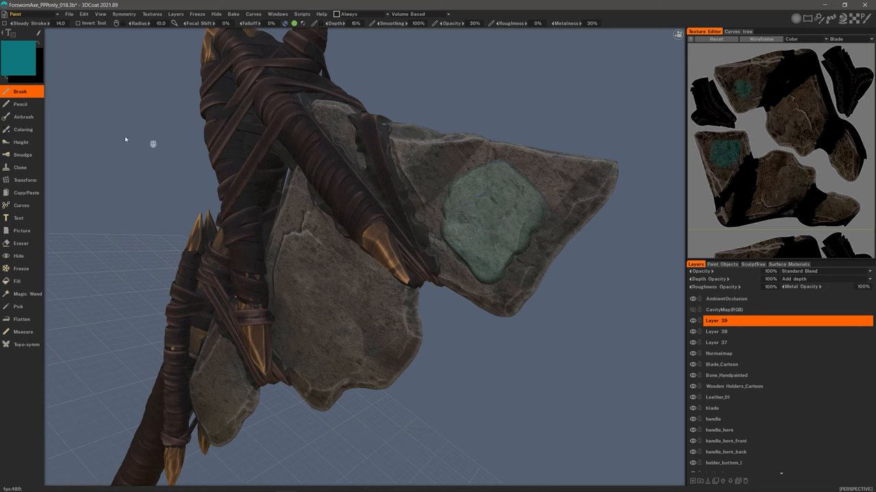
# Airbrush several overlapping teal strokes onto the lower stone piece
pyautogui.click(23, 117)
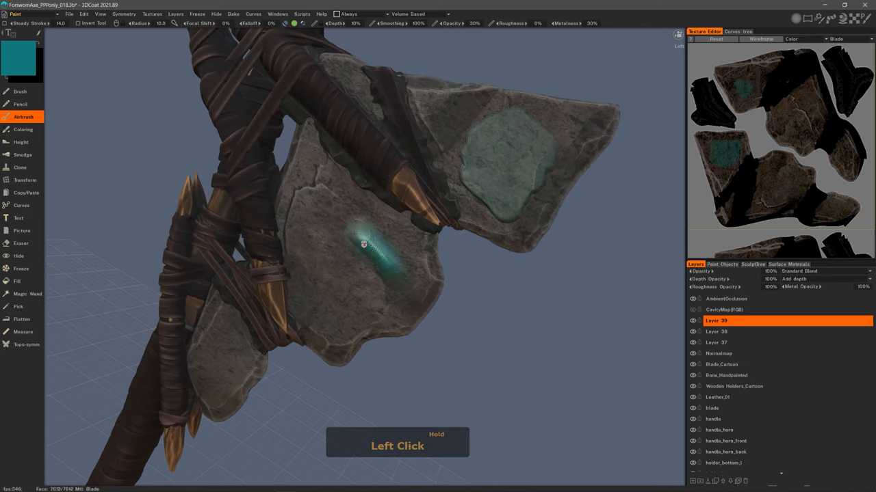
pyautogui.moveTo(363, 245); pyautogui.dragTo(336, 318)
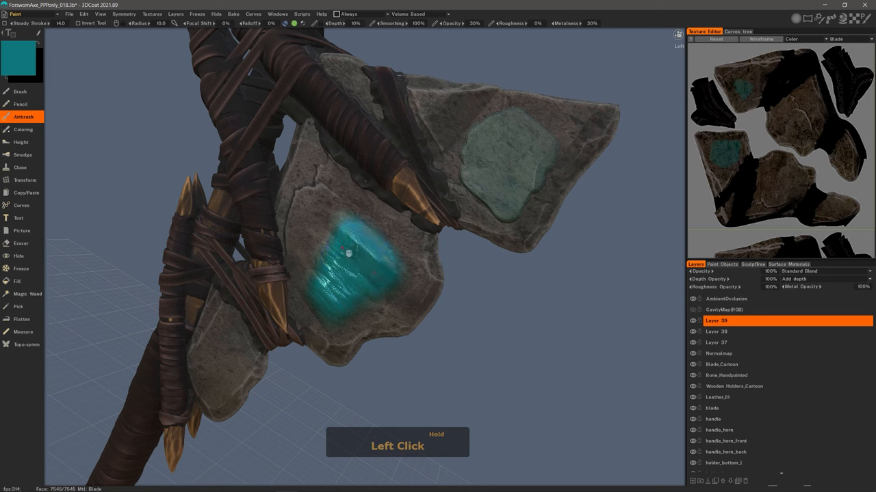
pyautogui.moveTo(349, 253); pyautogui.dragTo(356, 277)
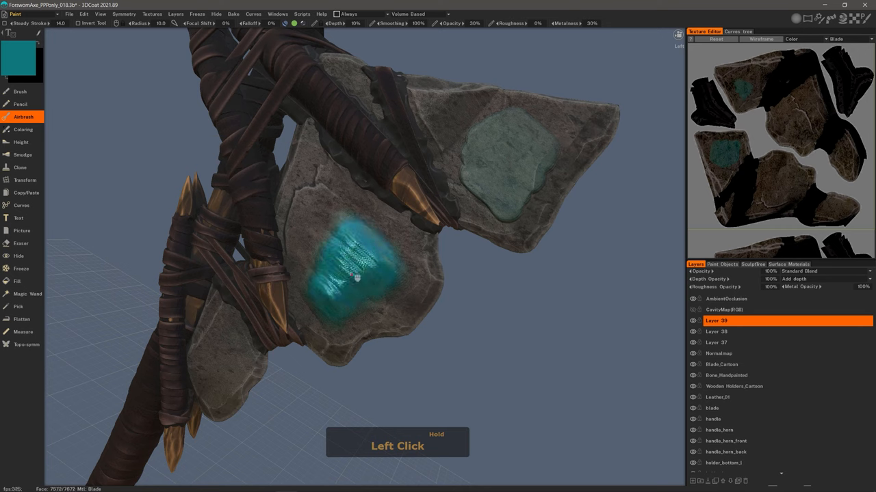
pyautogui.moveTo(356, 277); pyautogui.dragTo(342, 294)
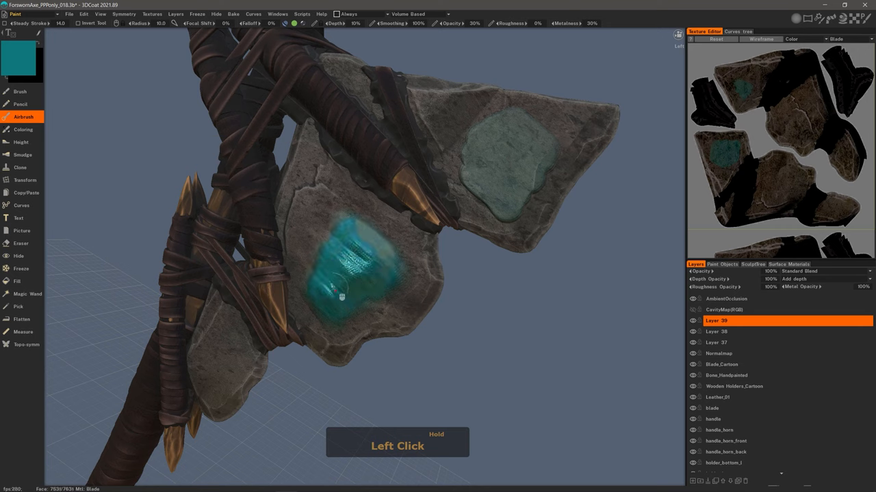
pyautogui.moveTo(342, 295); pyautogui.dragTo(366, 263)
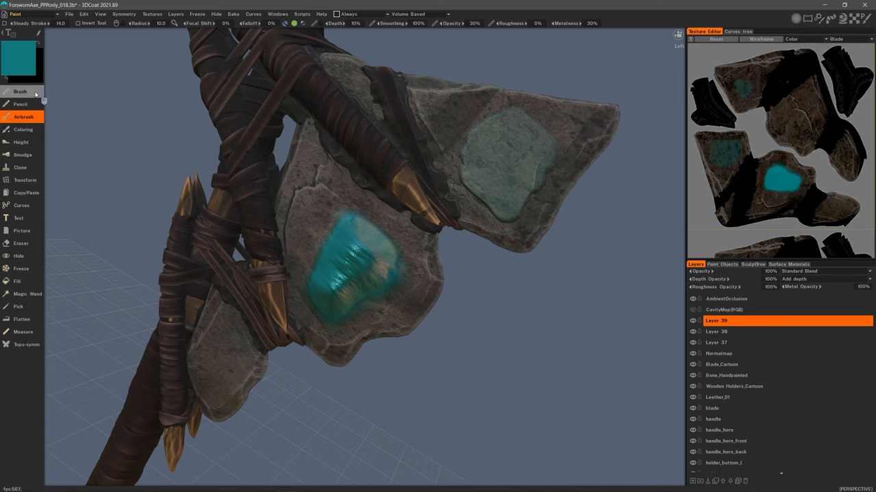
# Stack repeated Brush teal dabs on the upper patch, then dab the lower patch
pyautogui.click(20, 91)
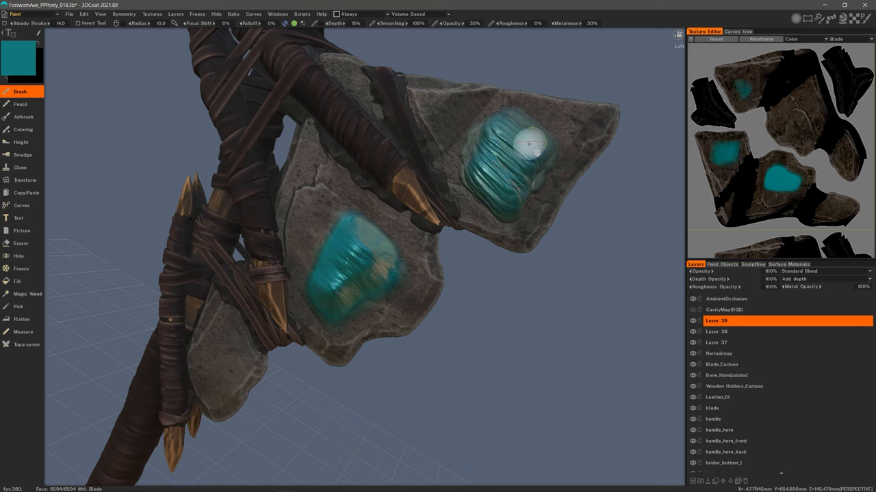
pyautogui.tripleClick(525, 143)
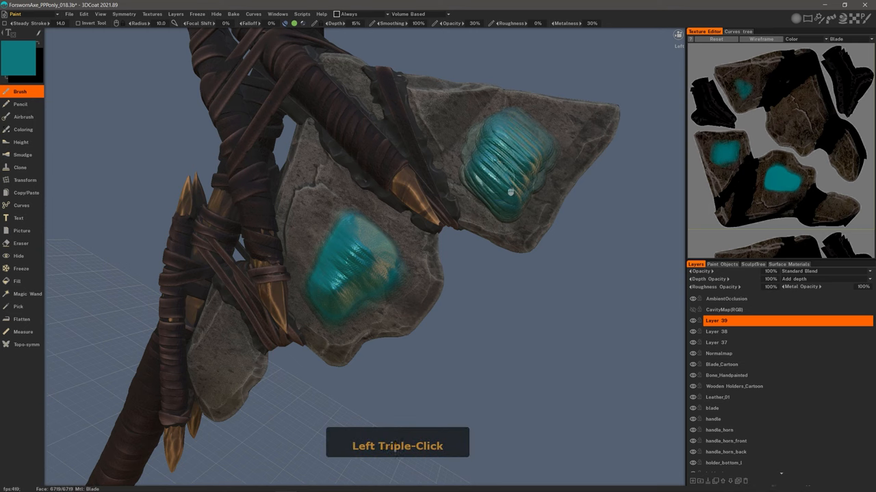
pyautogui.click(544, 161)
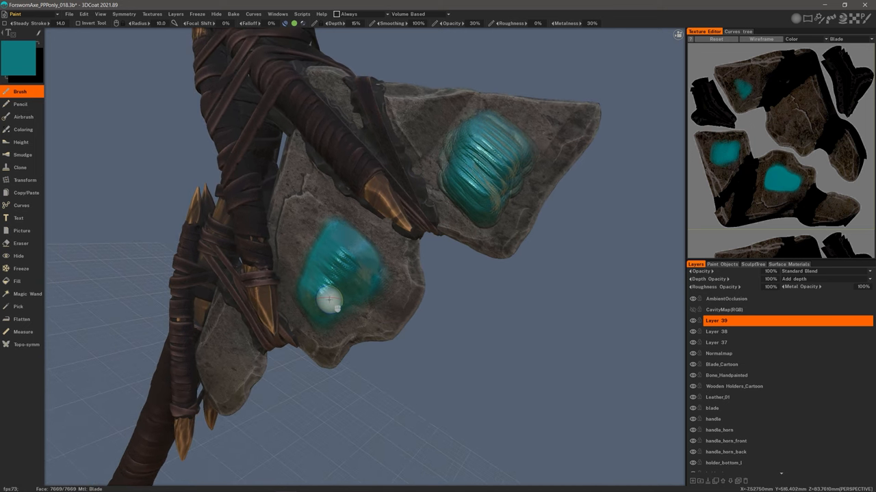
pyautogui.click(23, 116)
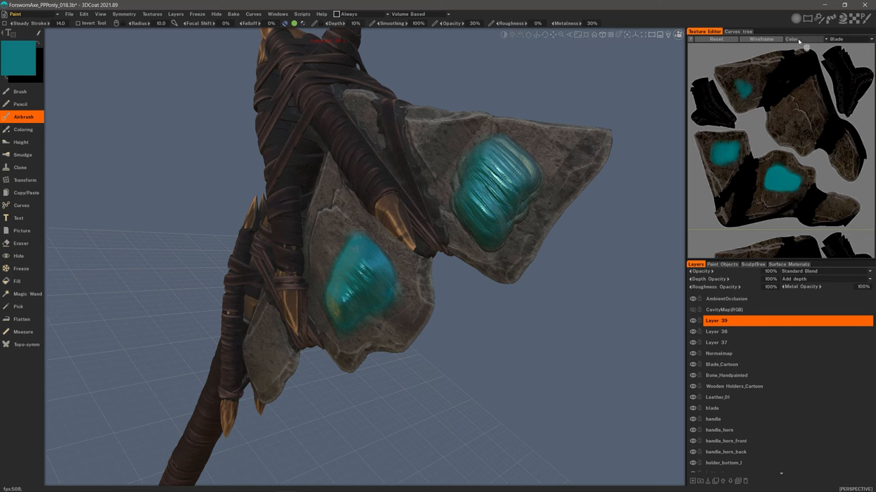
# Preview the Roughness texture channel and set the 3D view to Gloss/Roughness Only
pyautogui.click(796, 39)
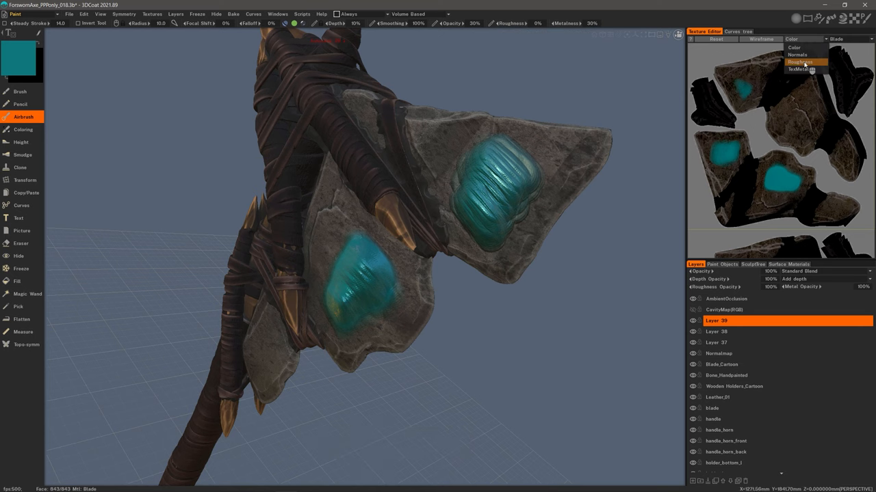
pyautogui.click(796, 62)
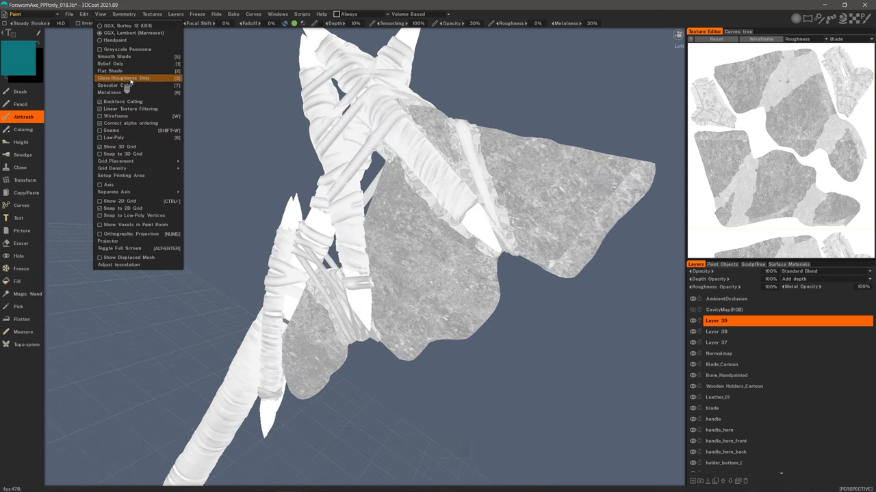
pyautogui.click(126, 79)
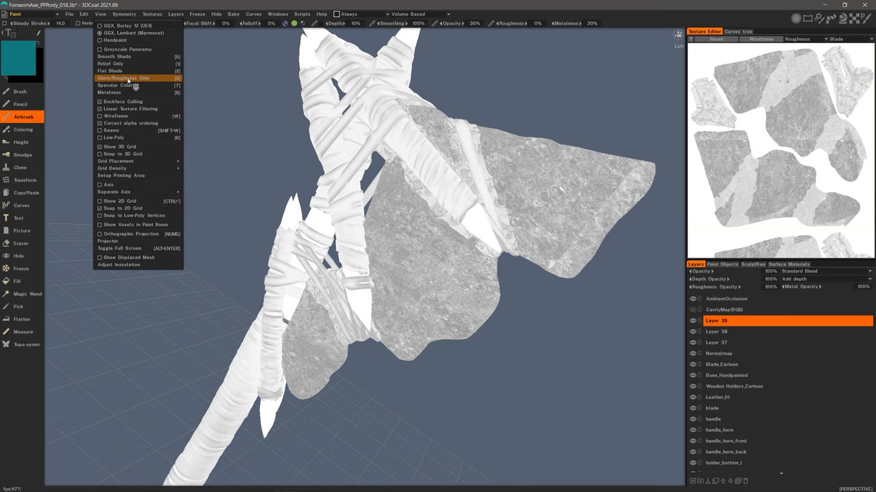
pyautogui.click(126, 78)
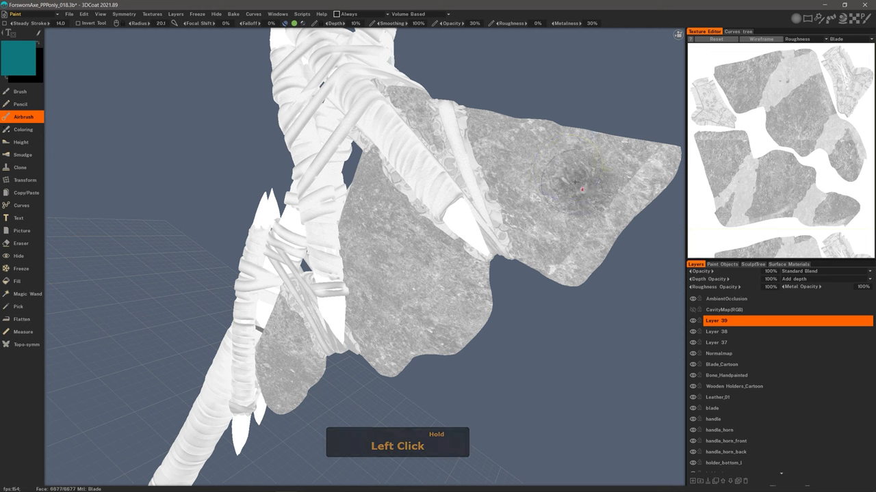
# Airbrush 0% roughness spots at 30% opacity on the upper and lower blade
pyautogui.click(582, 185)
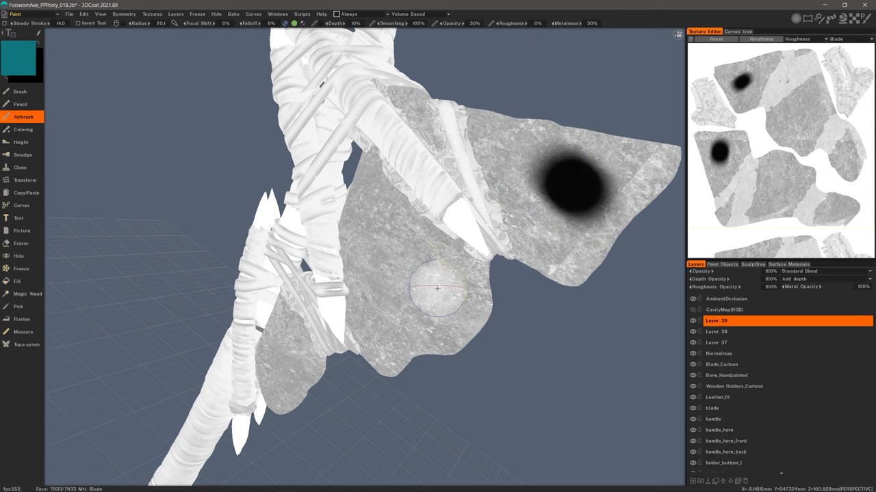
pyautogui.click(418, 294)
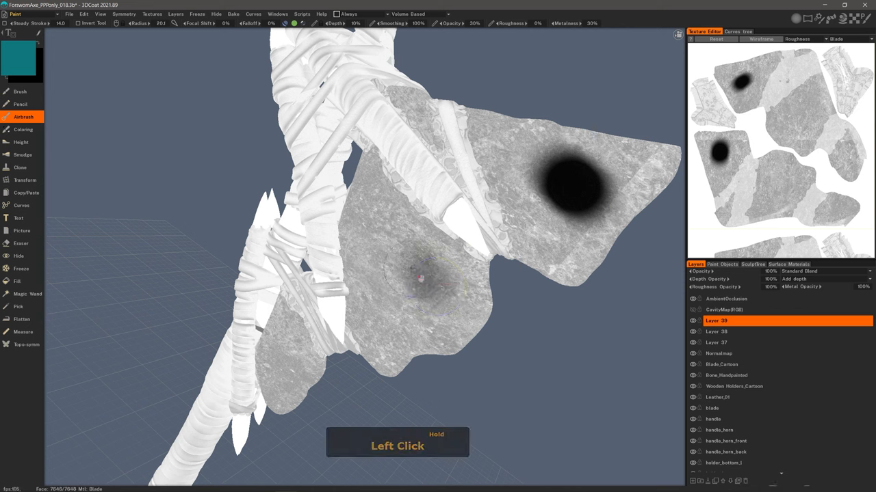
pyautogui.click(426, 286)
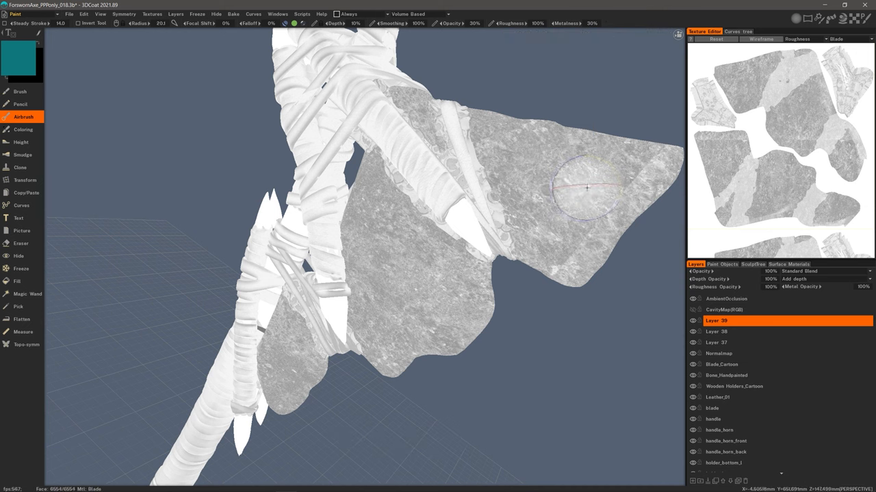
# Airbrush a 100% roughness spot on the upper blade and select the Roughness field
pyautogui.click(568, 180)
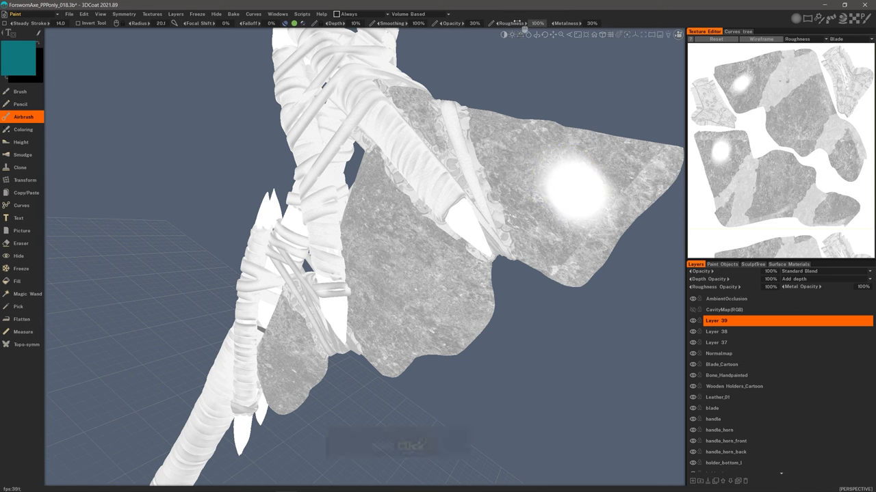
pyautogui.click(398, 278)
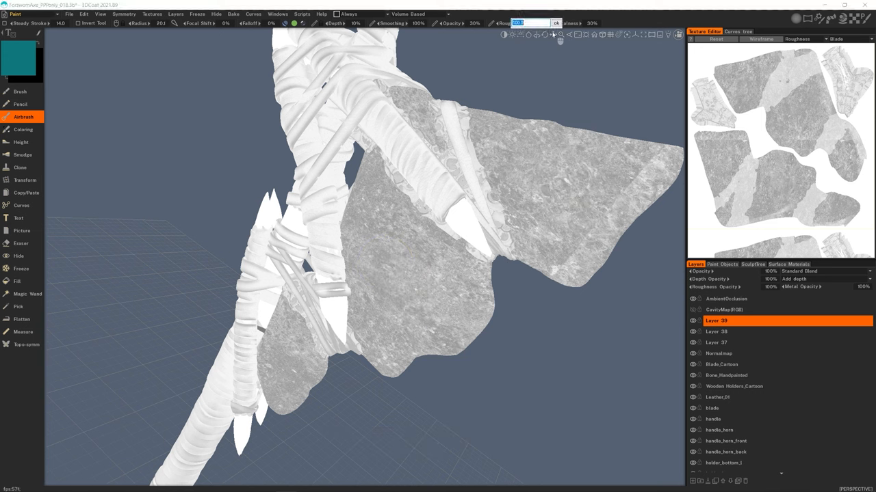
# Confirm roughness 50 and airbrush mid-grey spots on the upper and lower blade
pyautogui.click(565, 184)
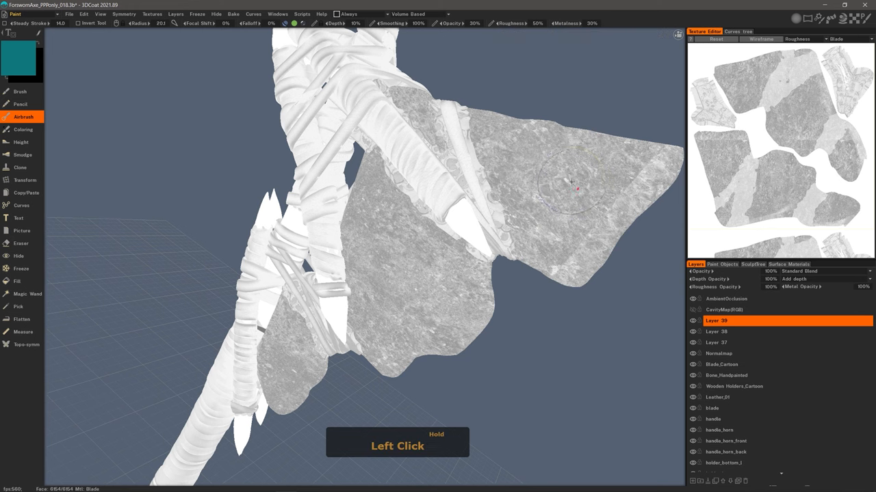
pyautogui.click(554, 181)
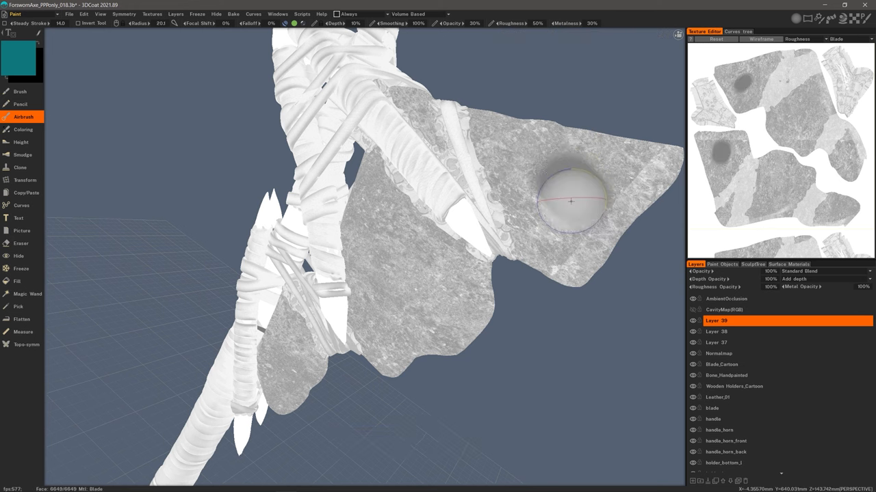
pyautogui.click(393, 274)
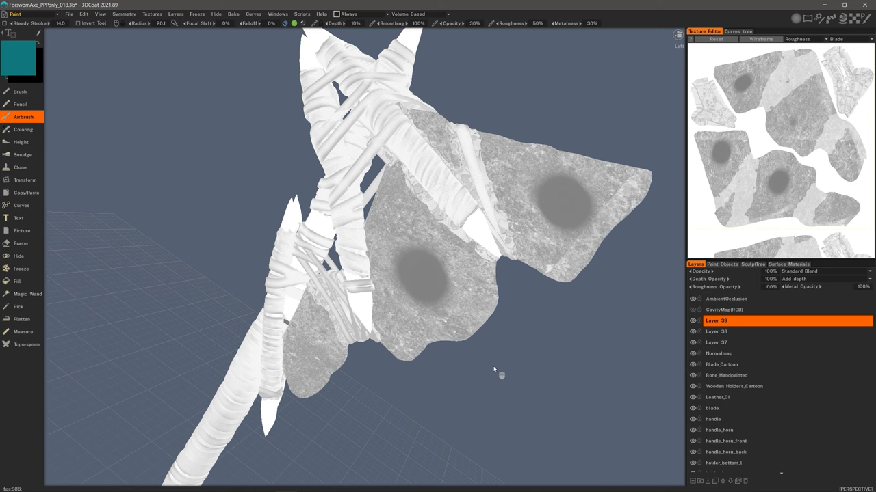
pyautogui.click(804, 39)
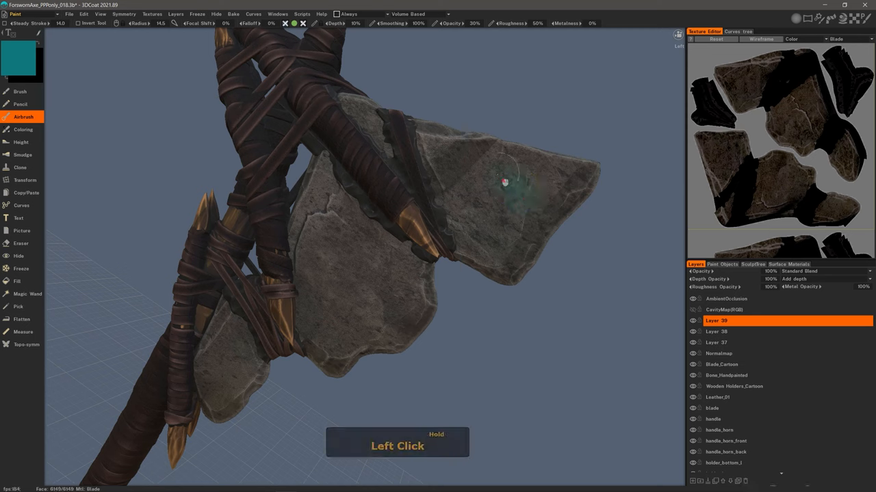
# Airbrush an oval teal patch on the upper blade and another on the lower blade
pyautogui.moveTo(505, 180); pyautogui.dragTo(512, 197)
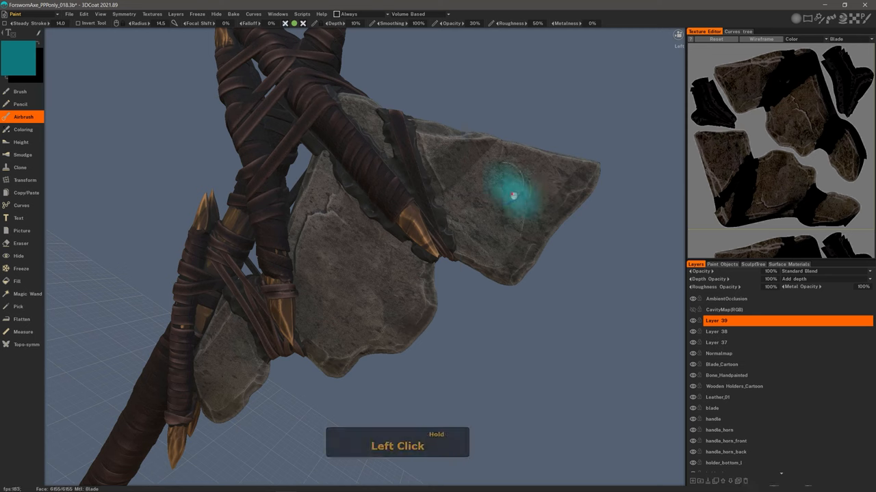
pyautogui.moveTo(513, 197); pyautogui.dragTo(528, 210)
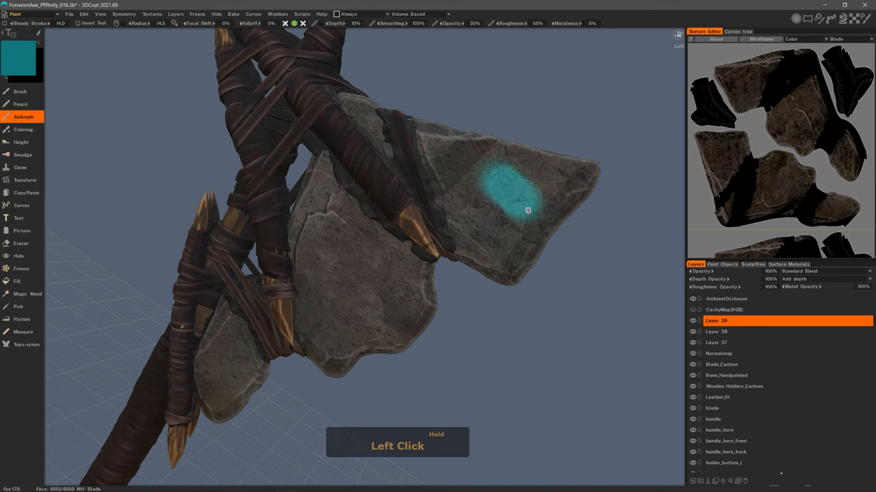
pyautogui.moveTo(528, 211); pyautogui.dragTo(530, 215)
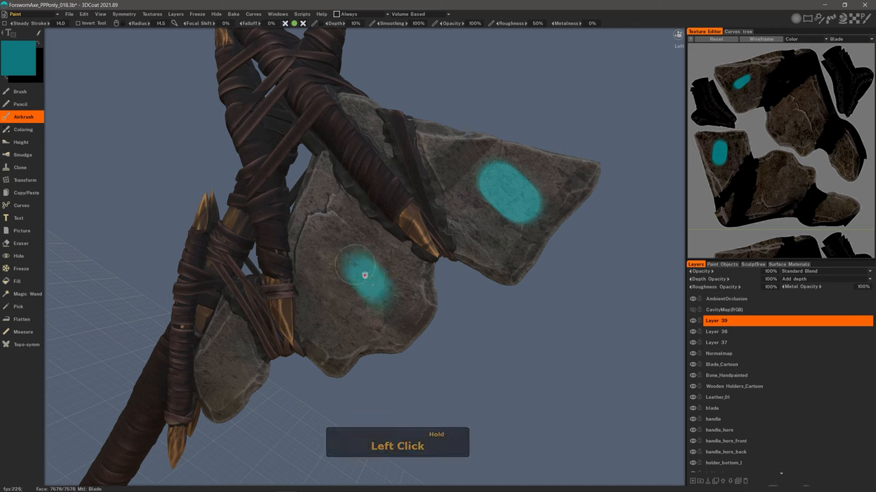
pyautogui.moveTo(365, 275); pyautogui.dragTo(383, 297)
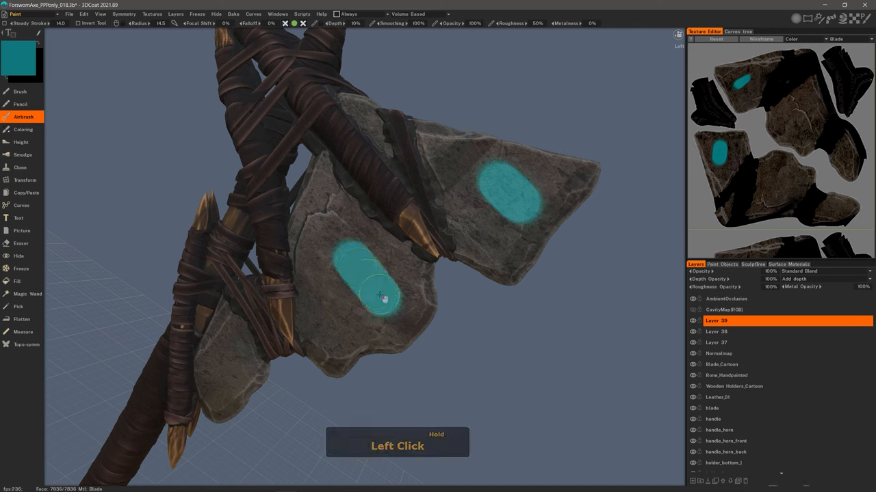
pyautogui.moveTo(380, 296); pyautogui.dragTo(355, 266)
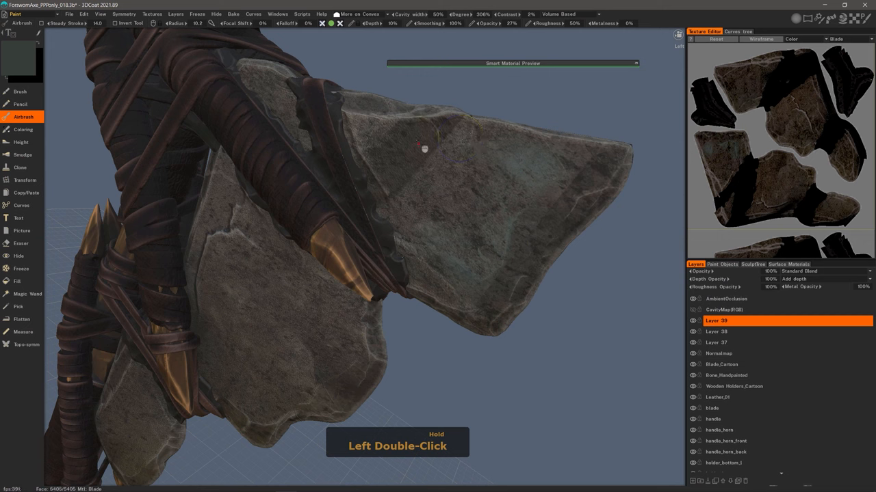
pyautogui.moveTo(464, 165)
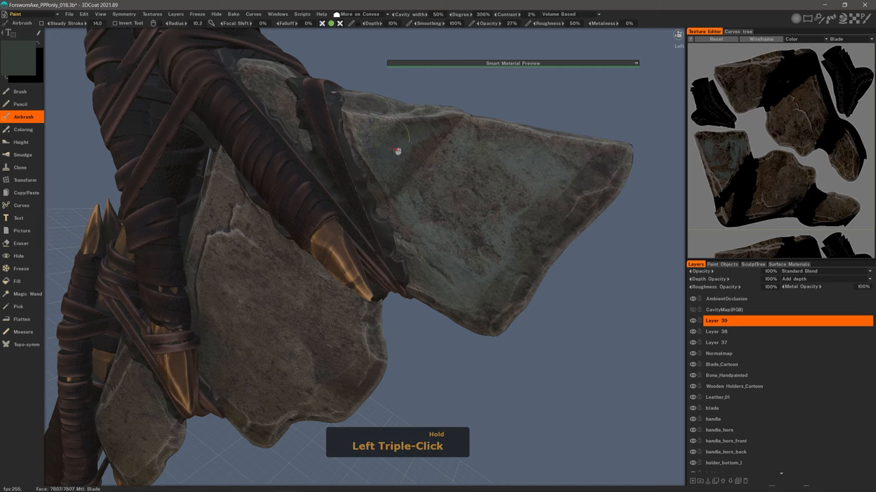
# Orbit the axe to view the tinted blade from another angle
pyautogui.moveTo(397, 151); pyautogui.dragTo(317, 379)
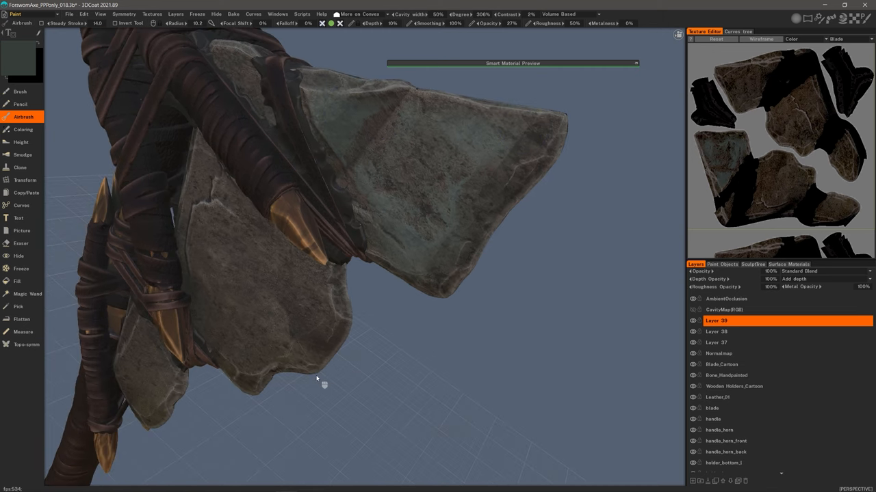